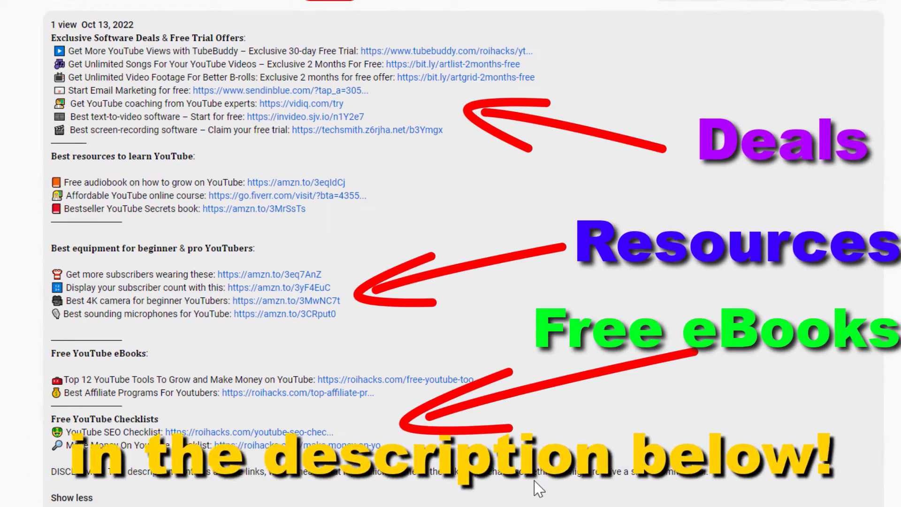
# Step: Generate bold serif text for 'How To Do AB? [in 2021]' in LingoJam and return to the video details page
pyautogui.click(398, 379)
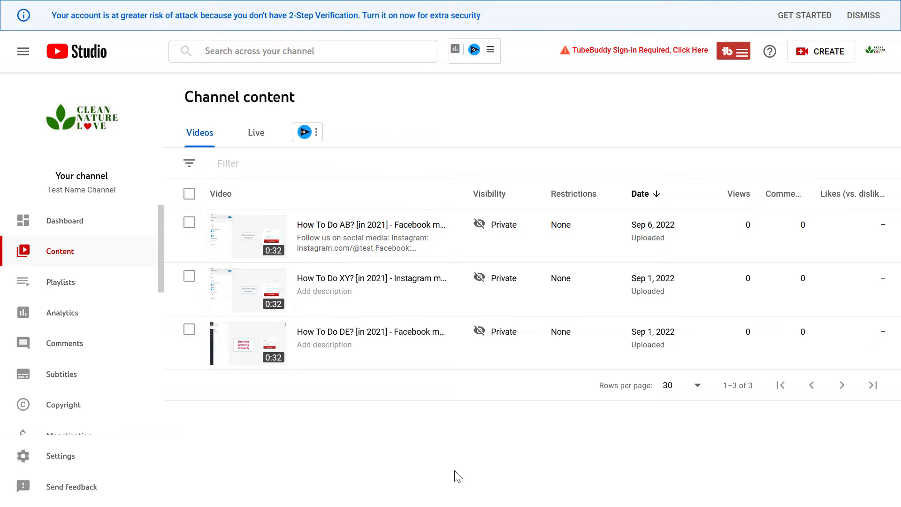
pyautogui.moveTo(443, 484)
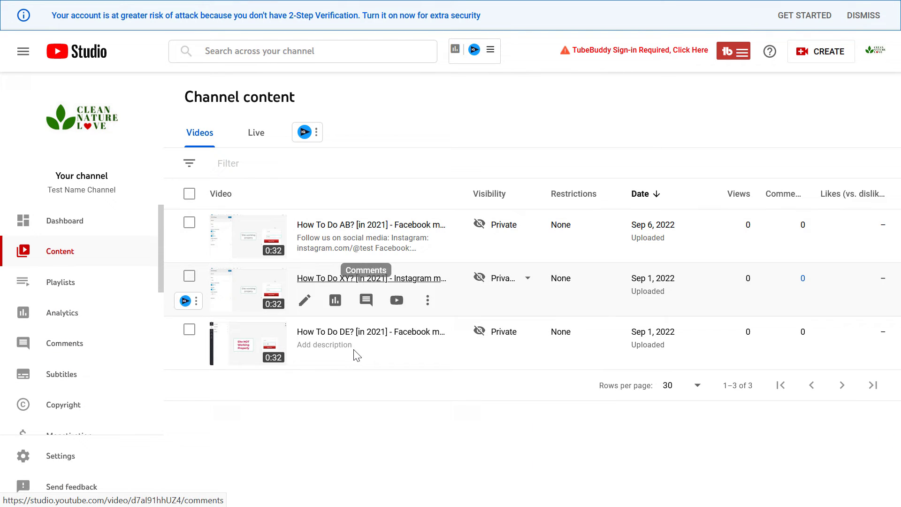
pyautogui.moveTo(366, 221)
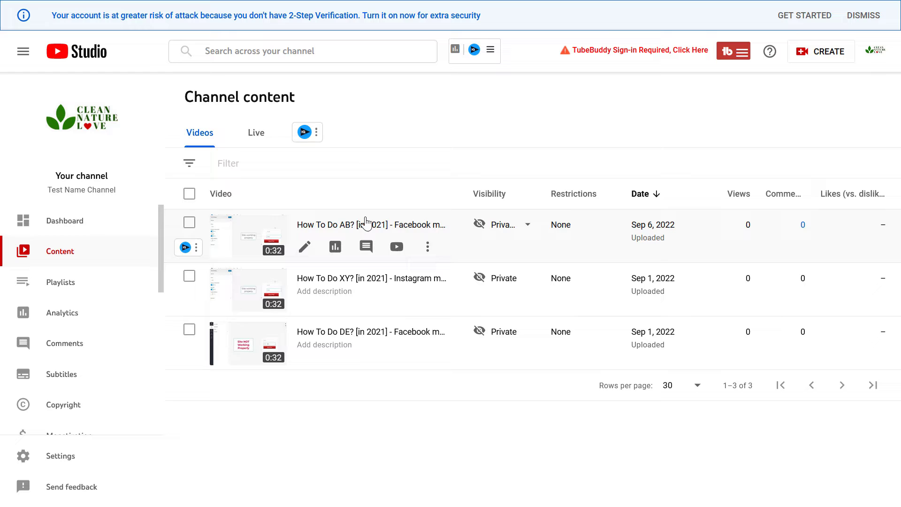
pyautogui.moveTo(287, 380)
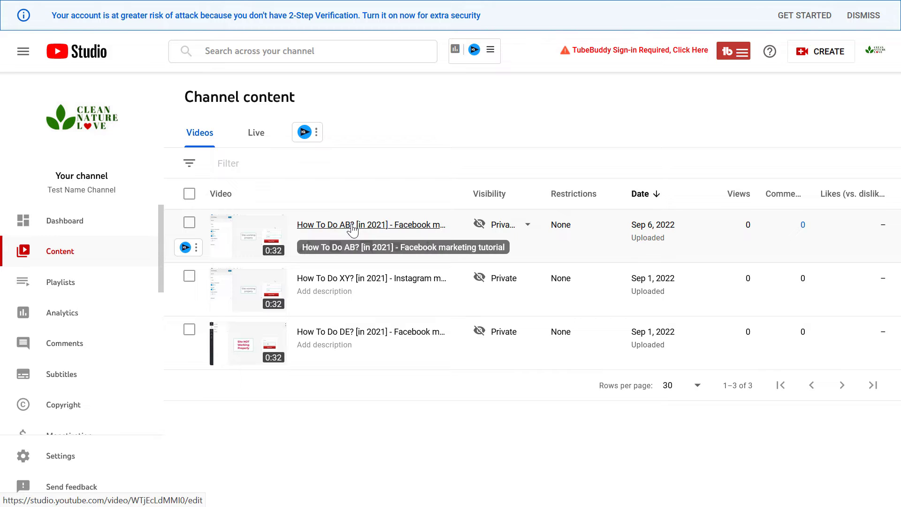
pyautogui.click(352, 225)
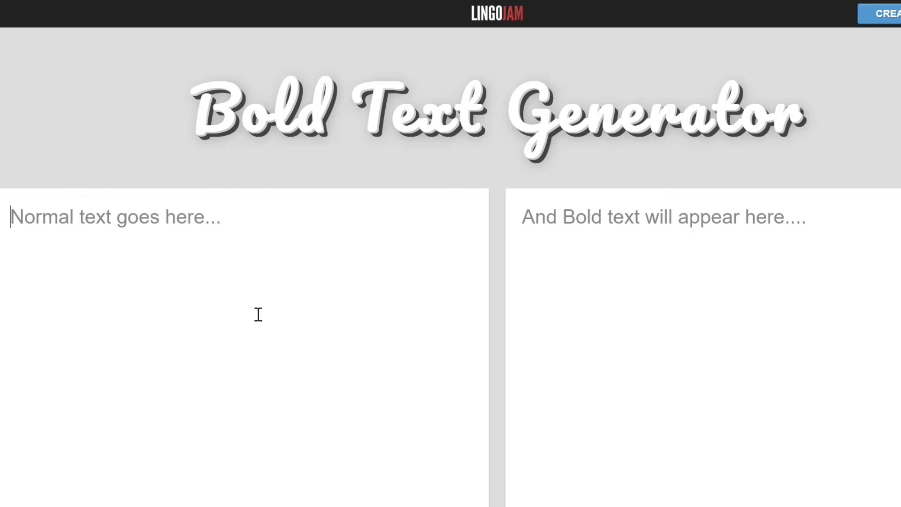
pyautogui.write('How To Do AB? [in 2021]')
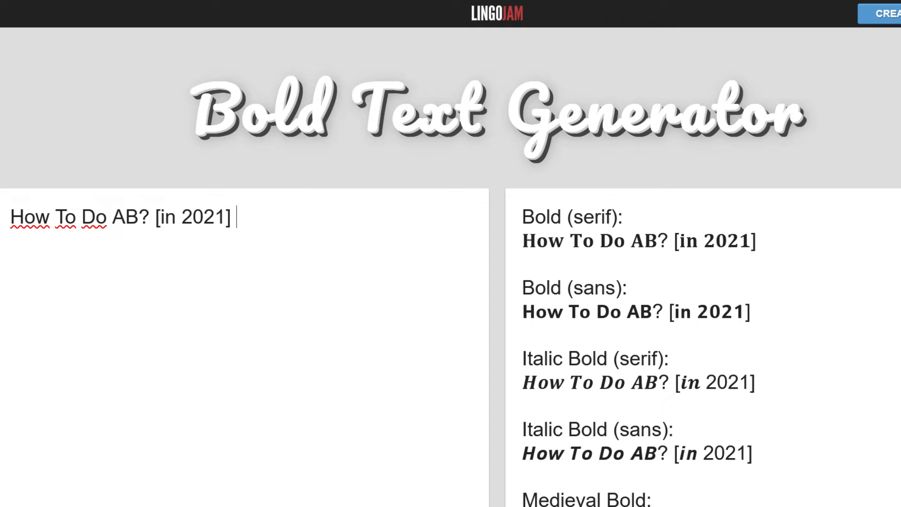
pyautogui.moveTo(462, 227)
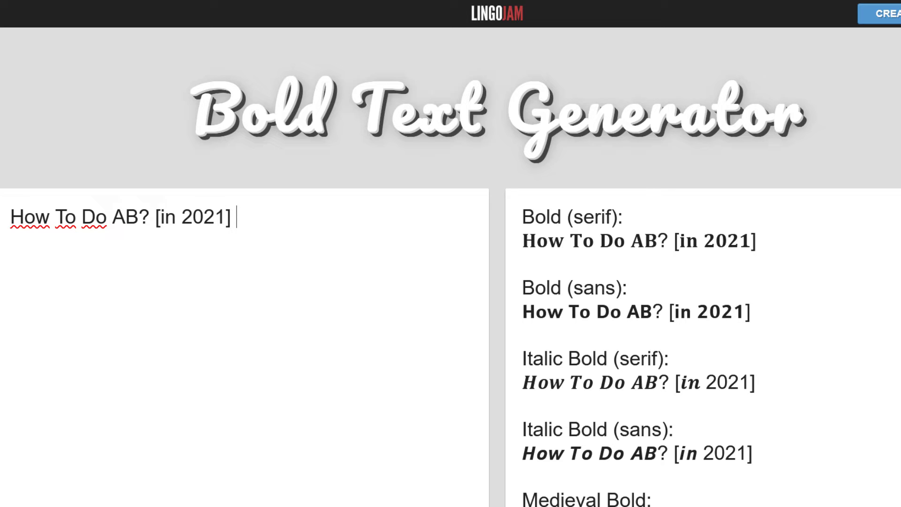
pyautogui.scroll(-3)
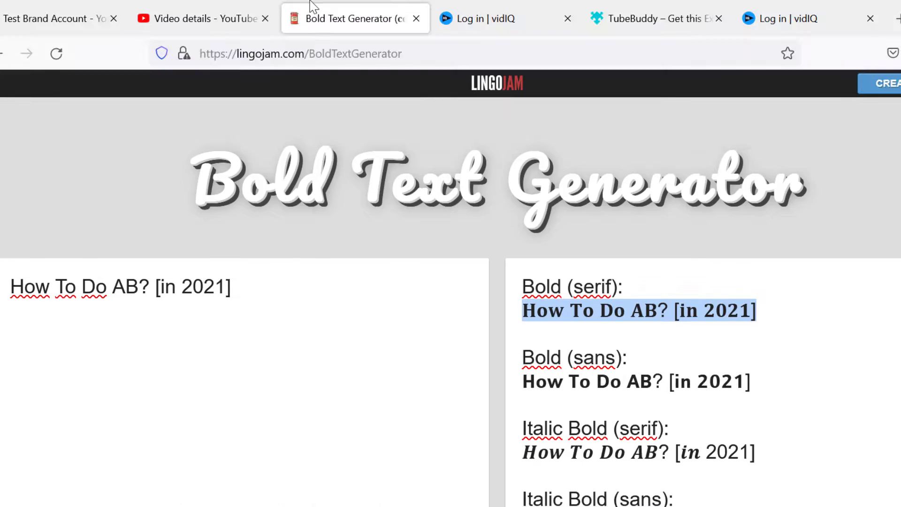
pyautogui.click(203, 18)
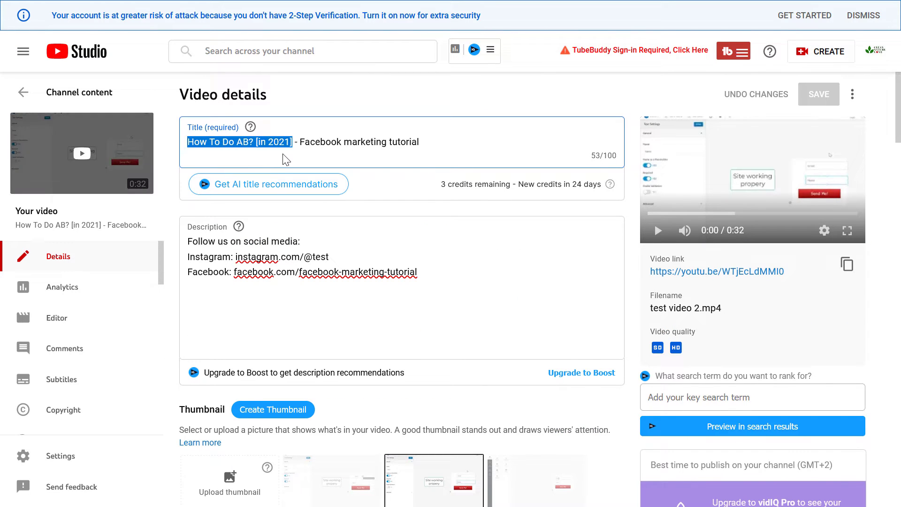
# Step: Swap the plain title start for its bold version, save, and return to the content list
pyautogui.click(306, 146)
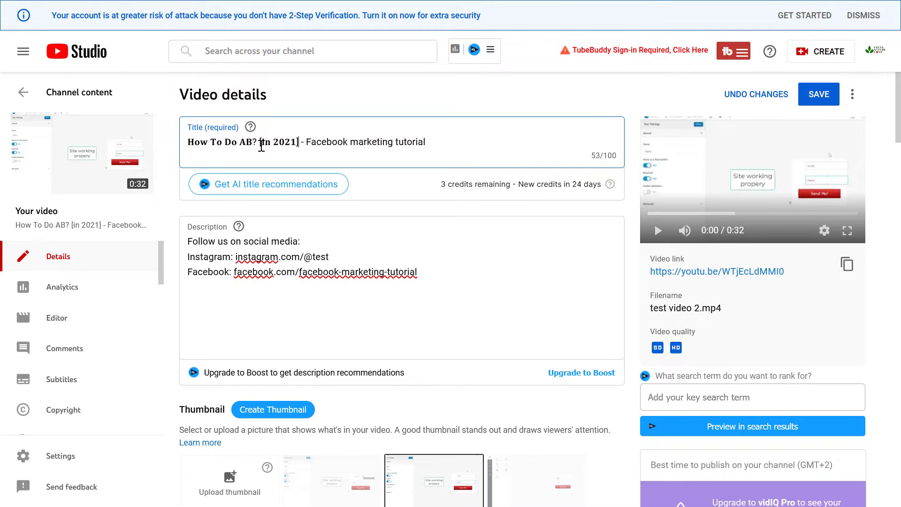
pyautogui.moveTo(333, 193)
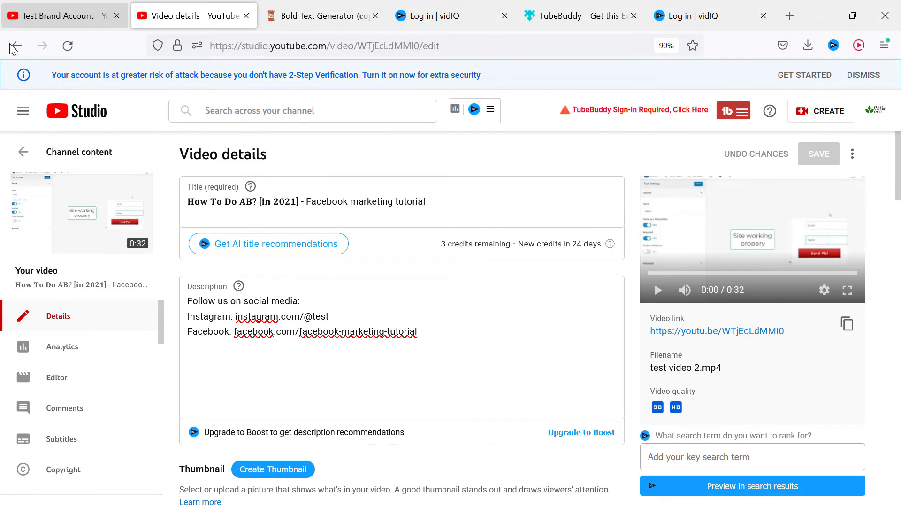
pyautogui.scroll(-3)
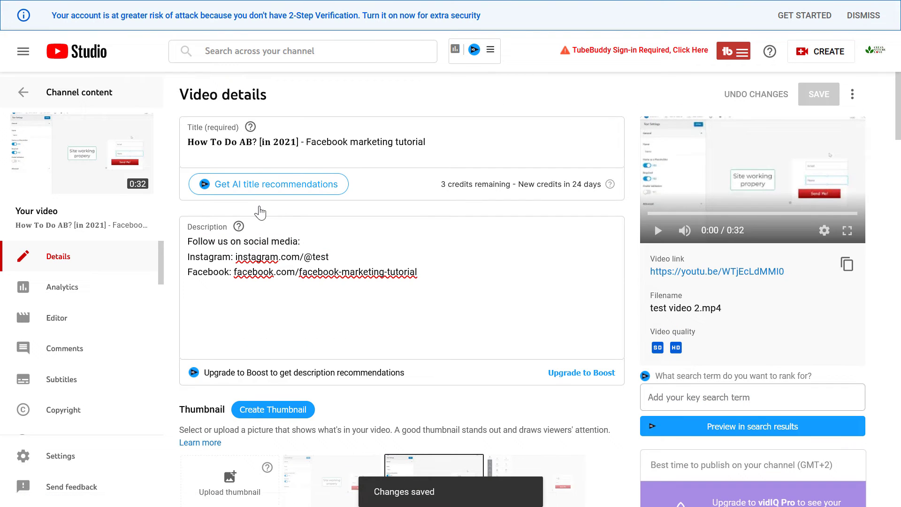
pyautogui.click(22, 92)
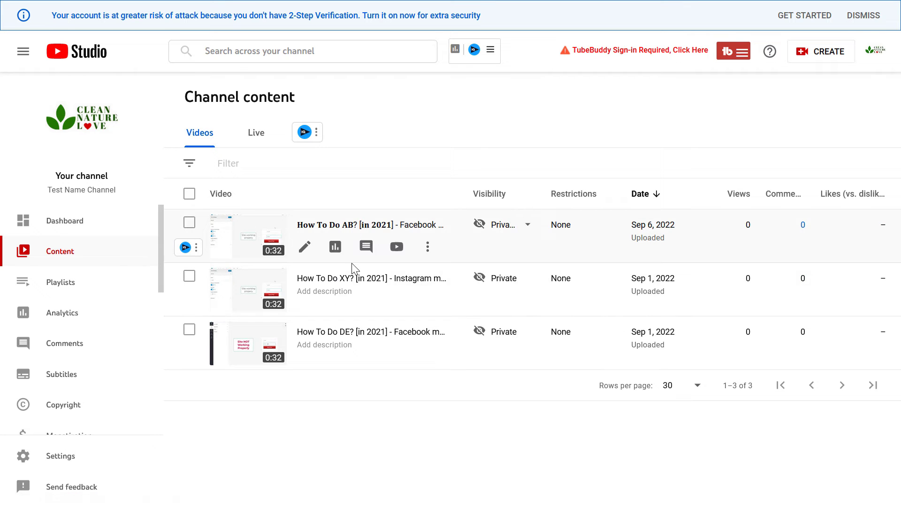
pyautogui.moveTo(372, 231)
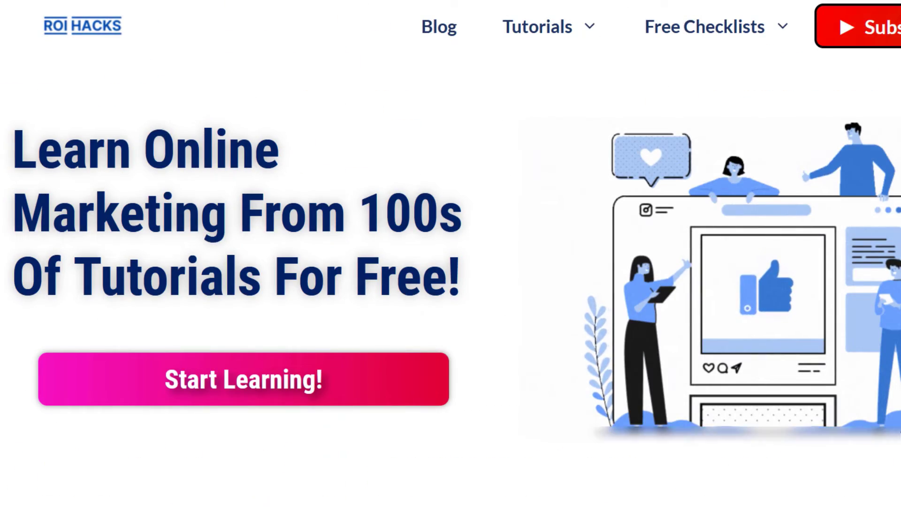
pyautogui.scroll(-3)
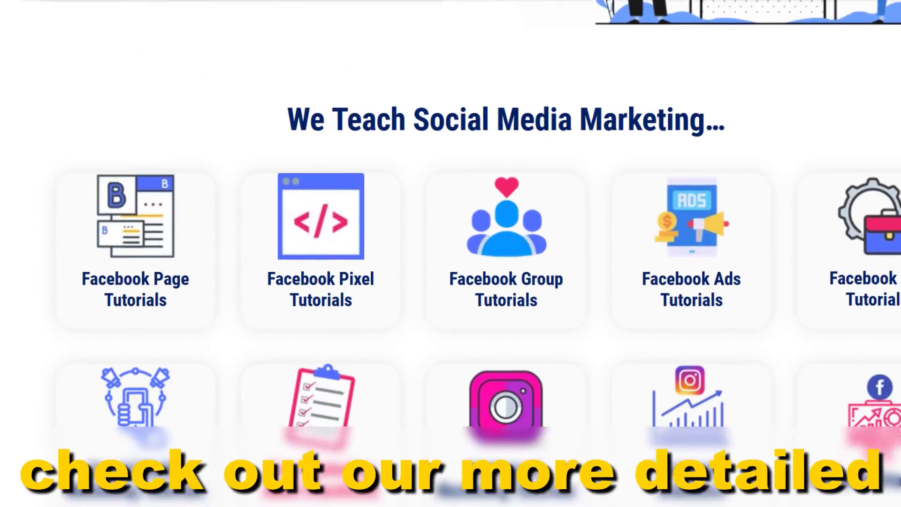
pyautogui.scroll(-3)
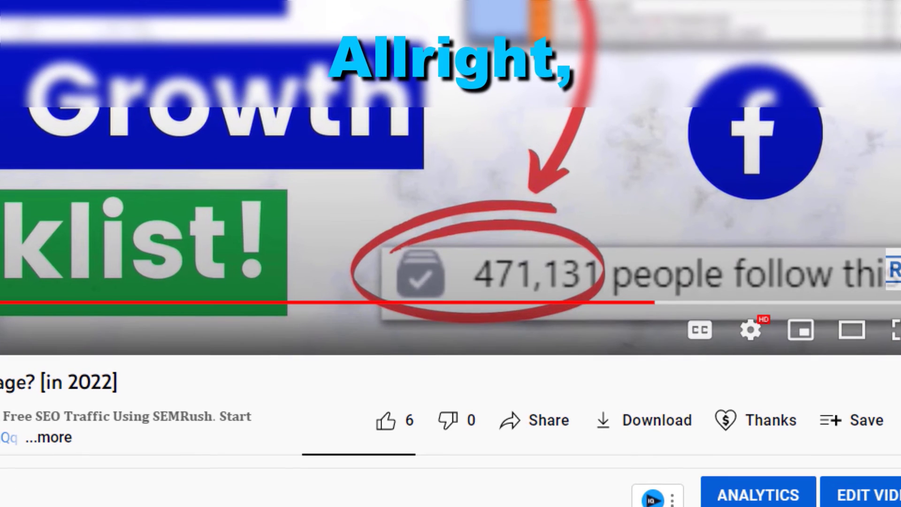
pyautogui.moveTo(386, 421)
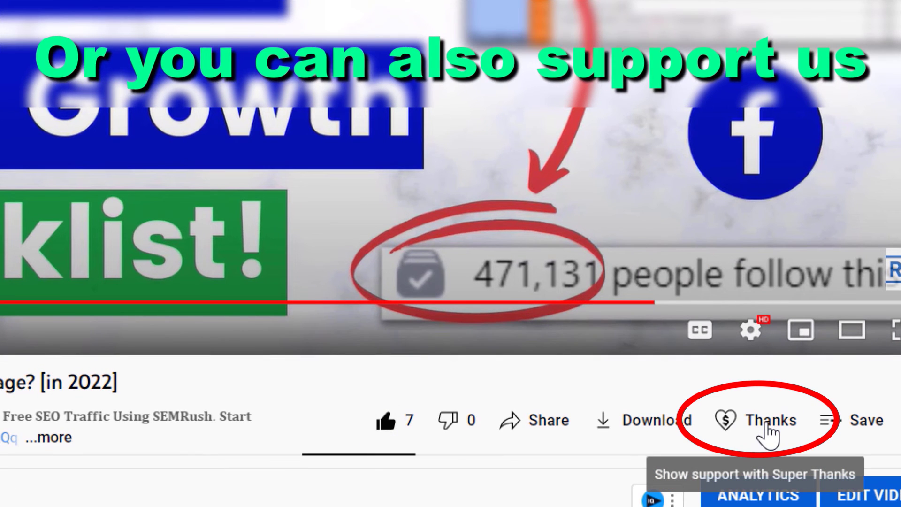
# Step: Start a Super Thanks on the video and choose the $10.00 amount
pyautogui.click(772, 420)
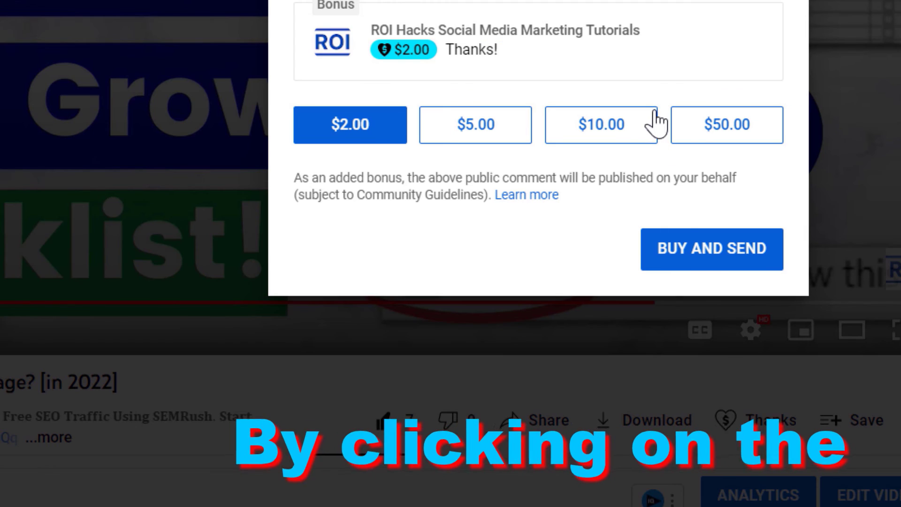
pyautogui.click(601, 124)
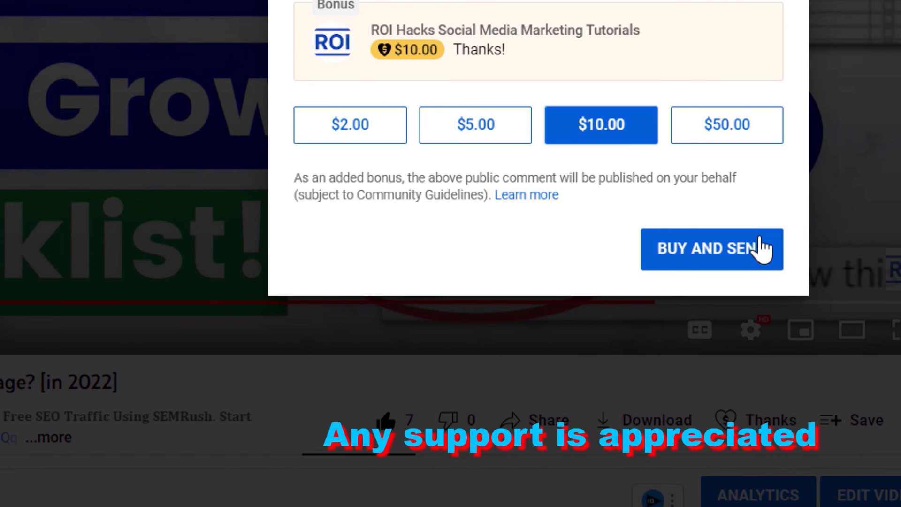